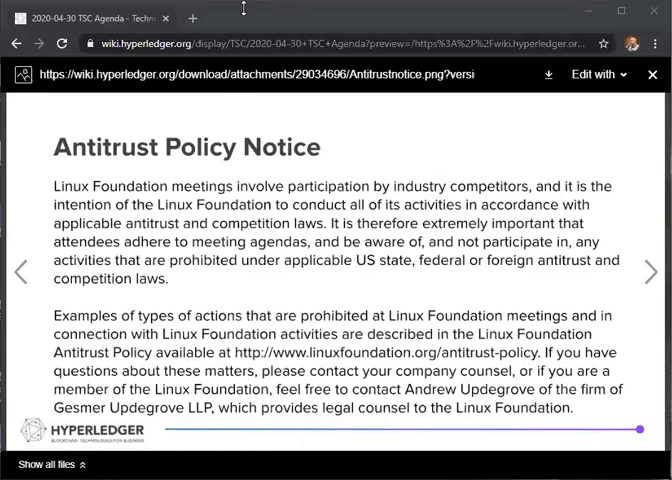
Advance the attachment preview to the Taekion 'Blockchains Become Composable' slide deck.
click(652, 272)
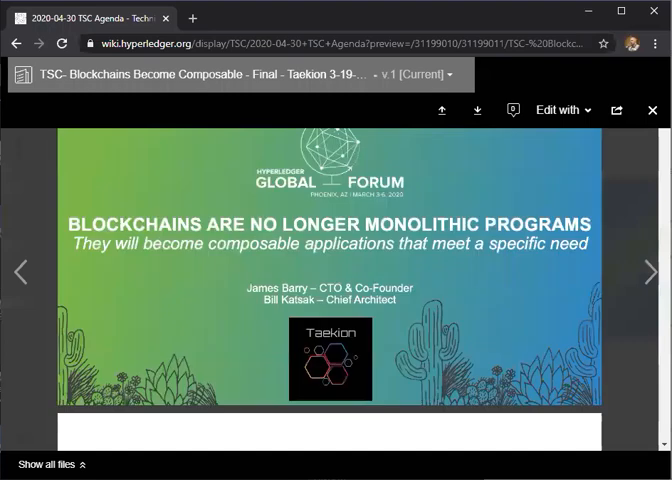
scroll(down, 3)
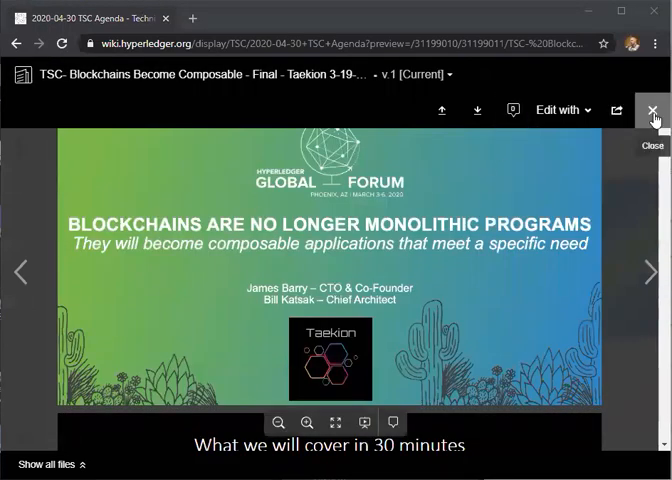
Close the attachment preview and scroll the agenda down to Announcements and Decision sections.
click(652, 110)
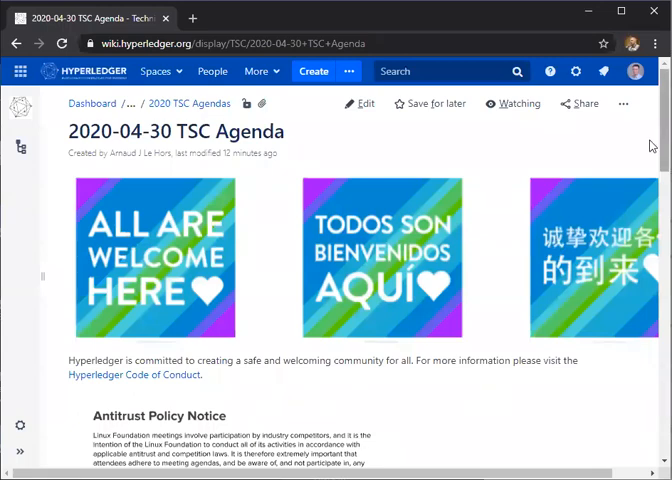
scroll(down, 3)
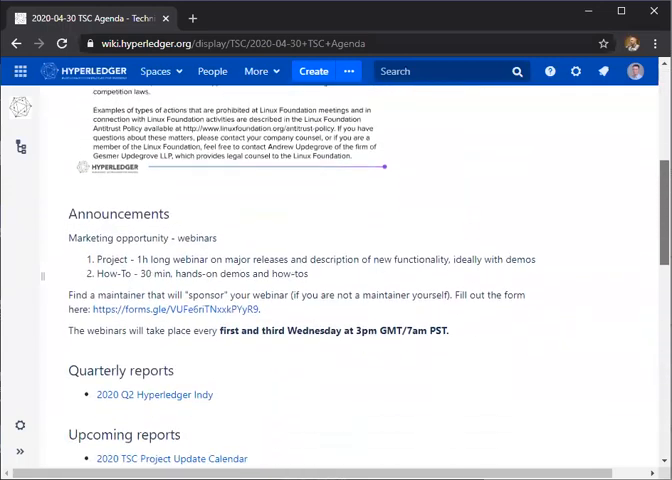
scroll(down, 3)
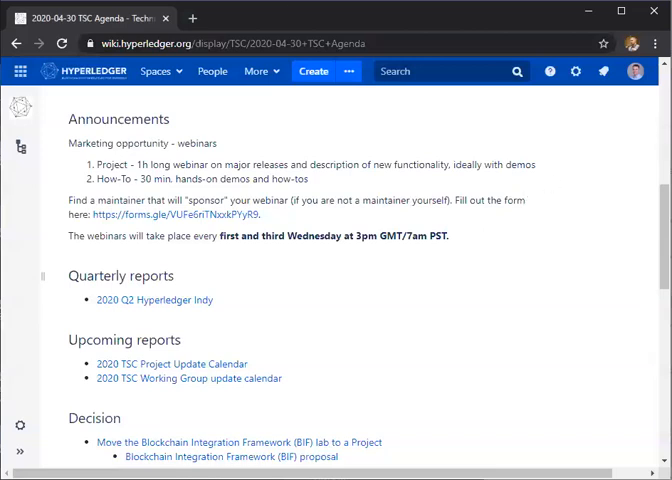
Scroll the 'Re: Updates on BIF Proposal Questions' message down to its attached PDF.
scroll(down, 3)
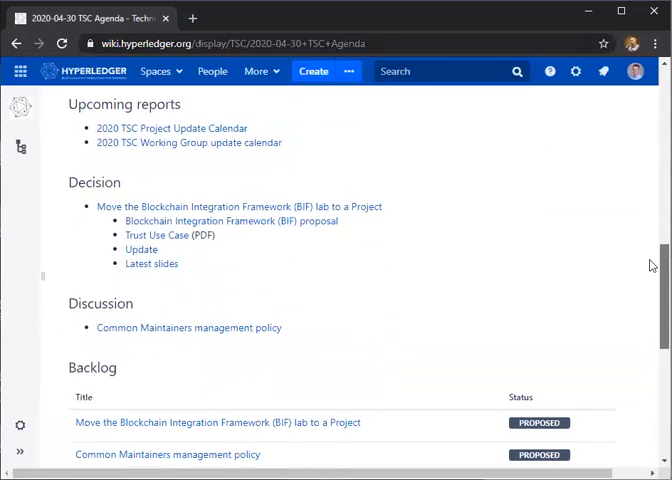
scroll(down, 3)
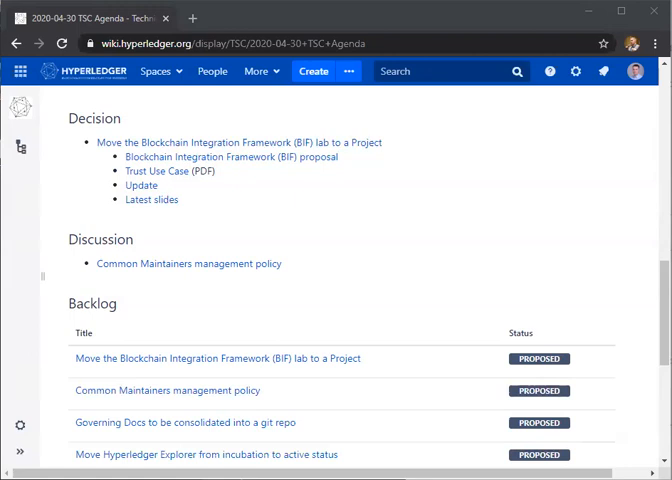
mouse_move(12, 218)
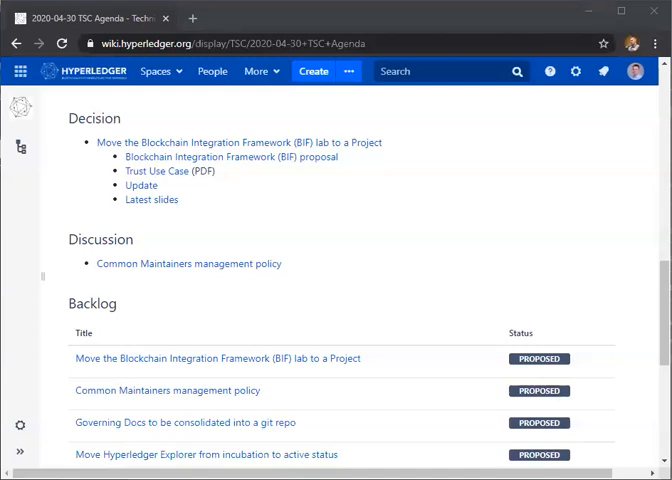
mouse_move(184, 142)
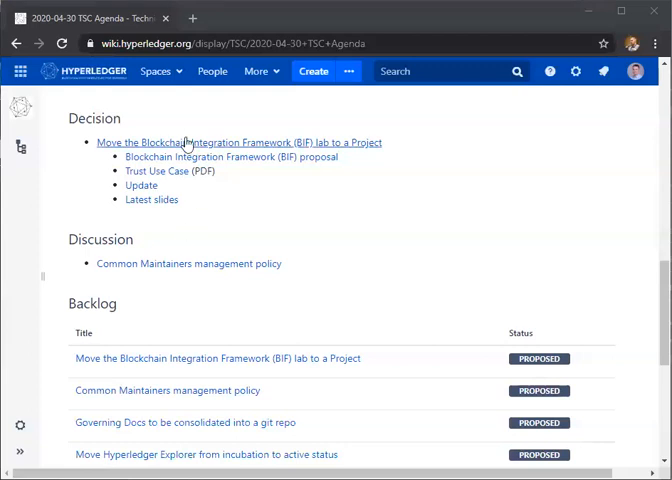
mouse_move(296, 210)
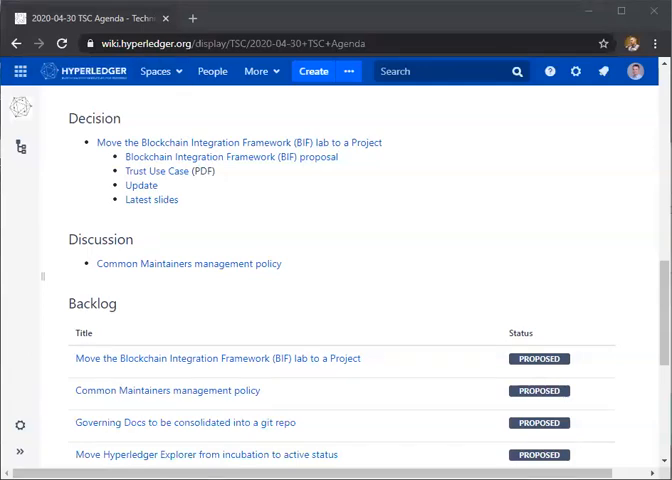
mouse_move(214, 224)
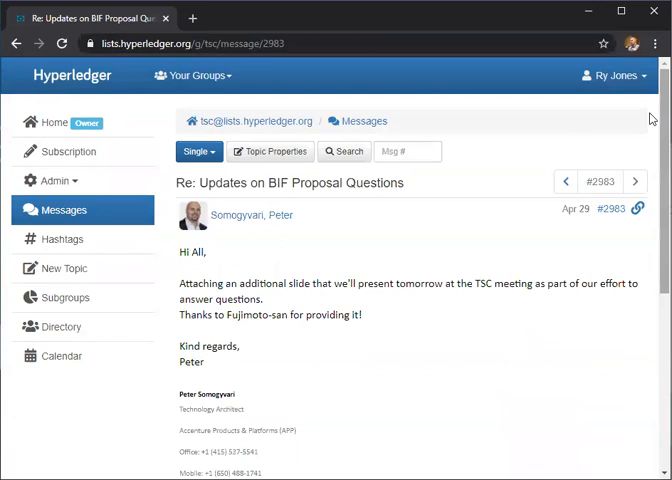
scroll(down, 3)
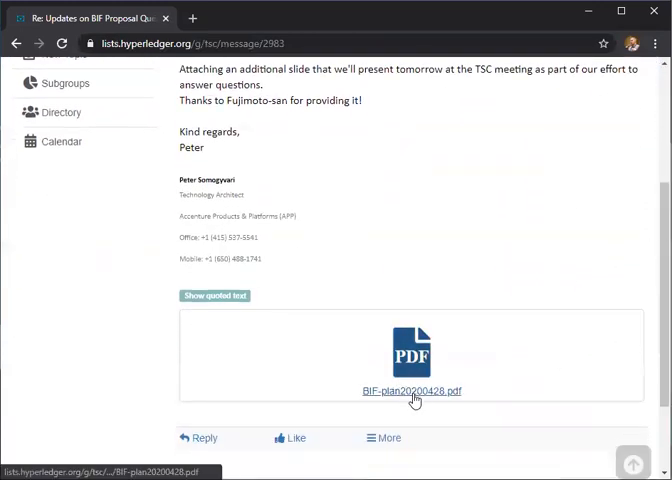
click(408, 390)
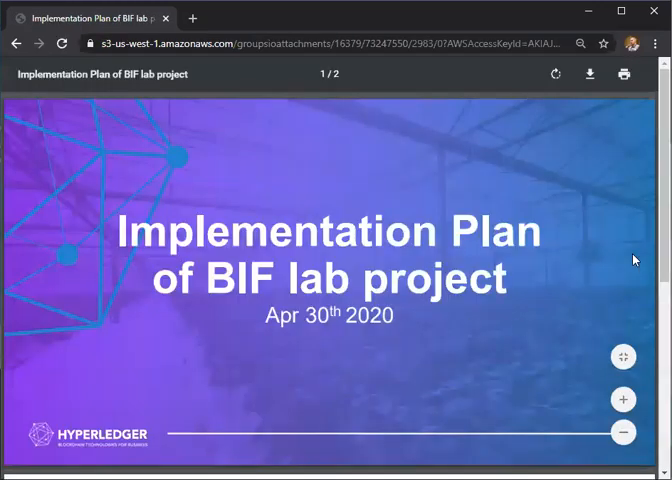
mouse_move(650, 340)
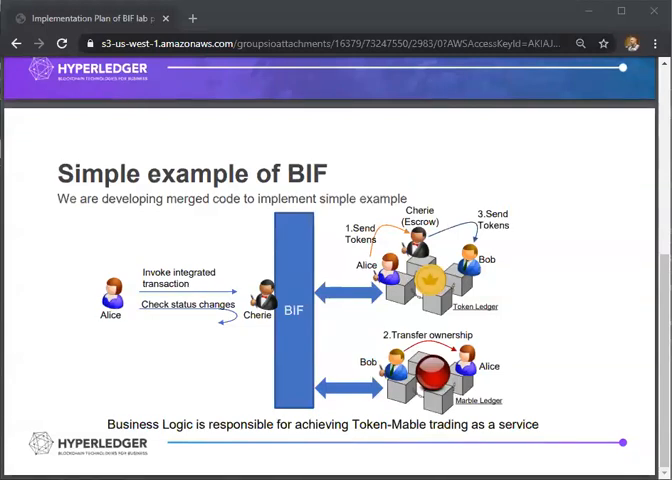
mouse_move(190, 140)
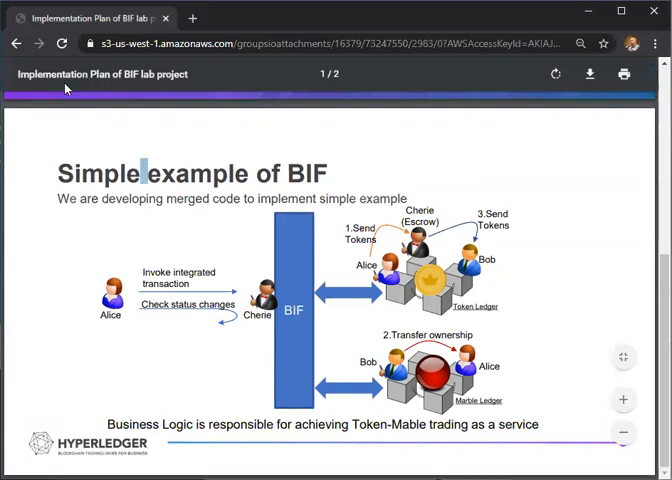
click(16, 44)
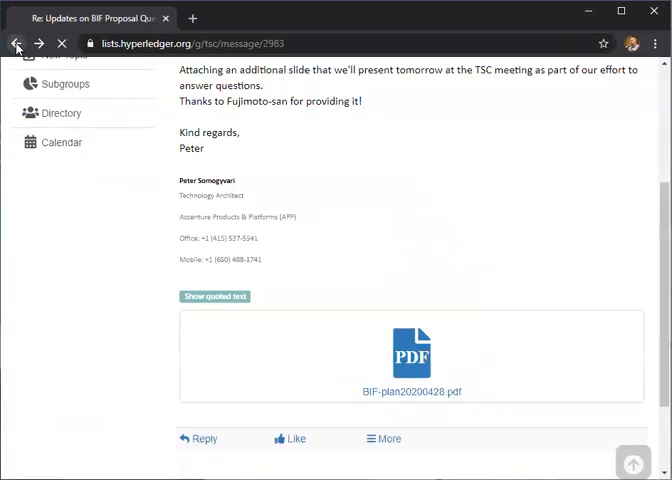
View the Blockchain Integration Framework Proposal doc, then return to the 2020-04-30 TSC Agenda tab.
click(16, 44)
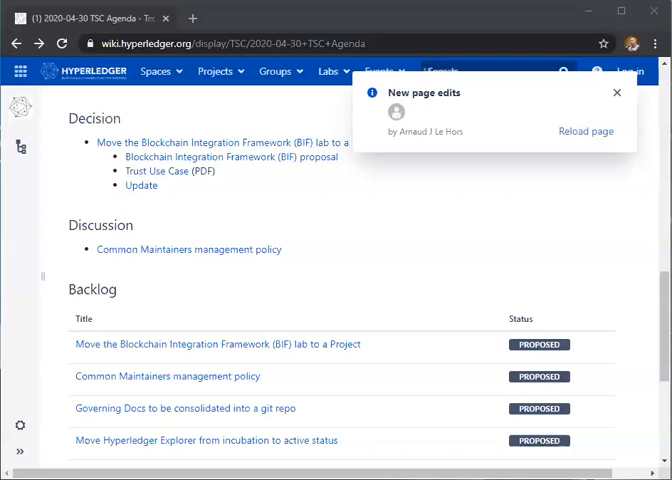
mouse_move(274, 168)
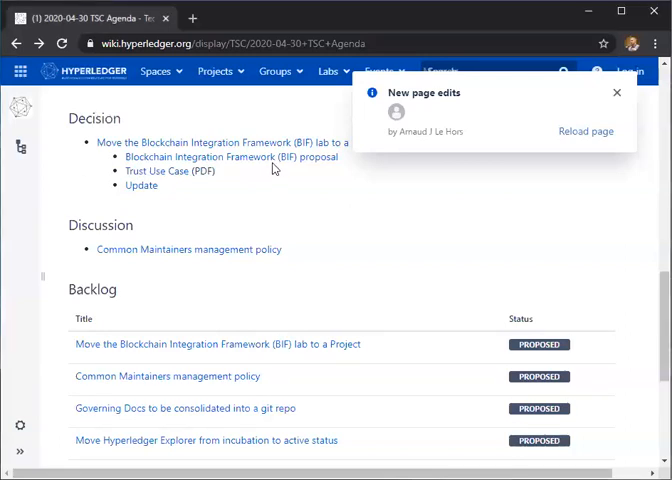
click(584, 132)
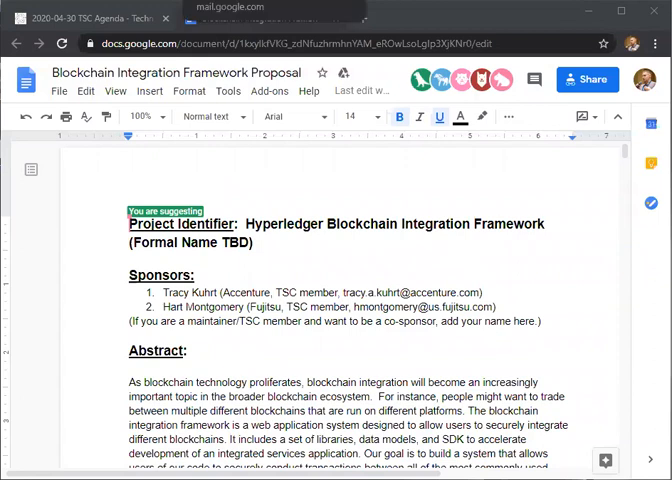
click(264, 18)
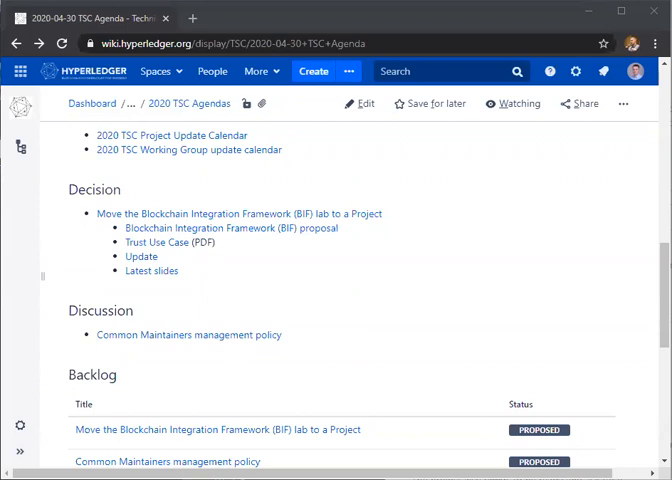
mouse_move(276, 244)
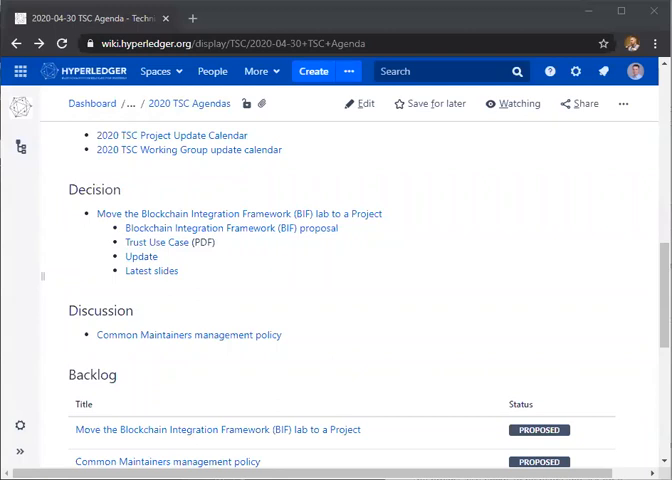
mouse_move(224, 18)
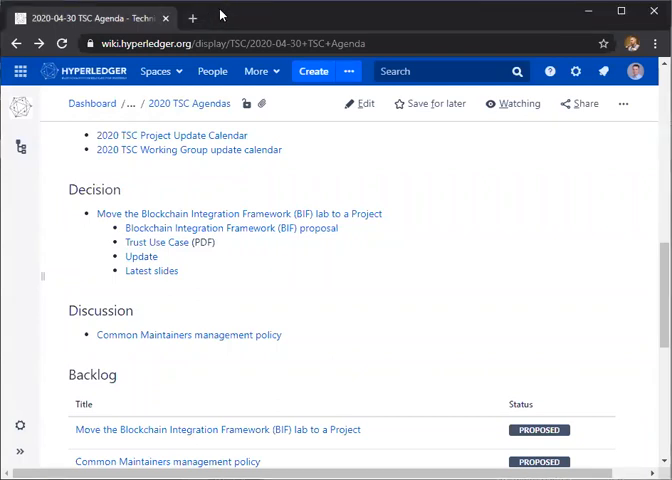
mouse_move(240, 26)
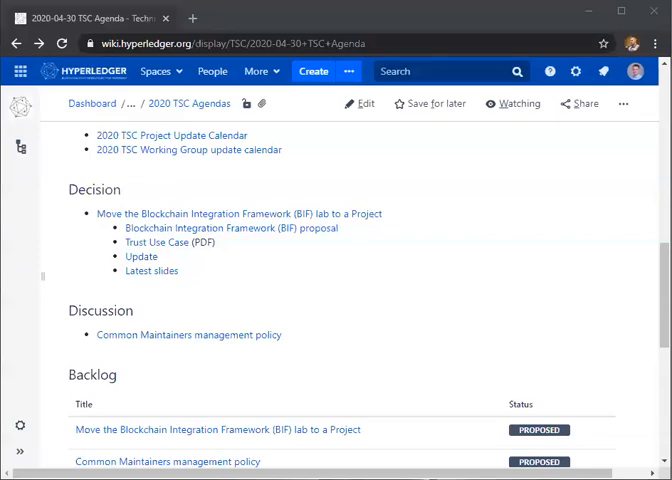
mouse_move(14, 232)
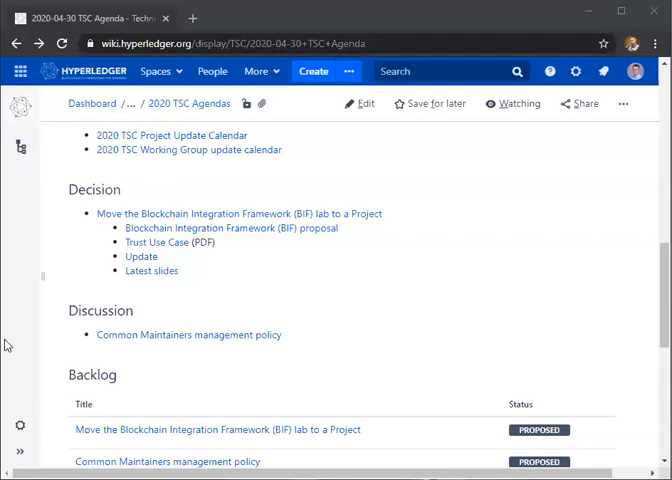
mouse_move(378, 356)
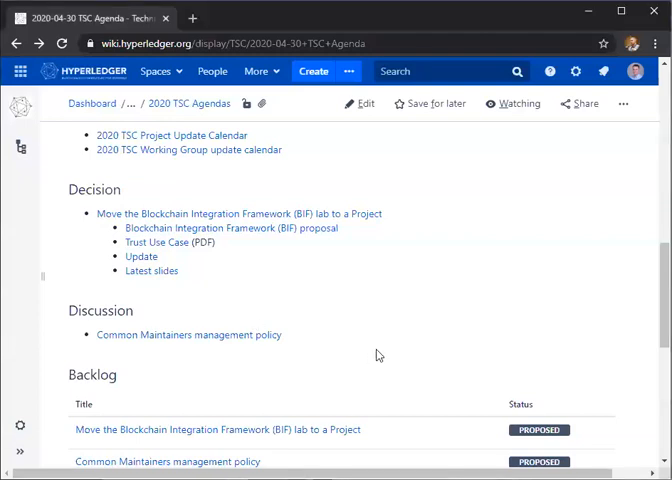
Bring up the Common Maintainers management policy page in a new tab from the Discussion link.
middle_click(188, 336)
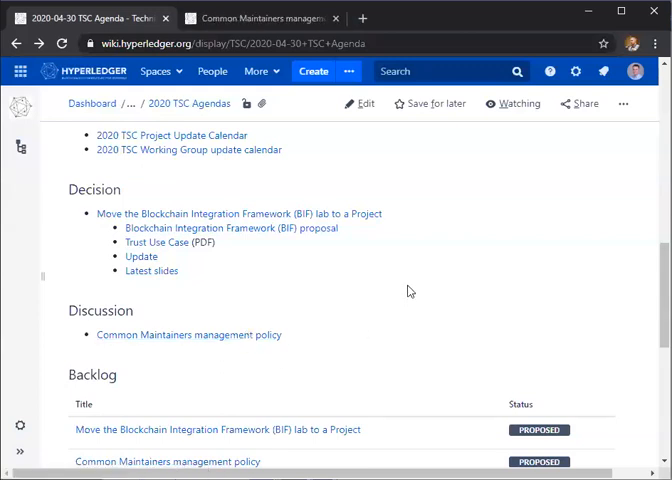
mouse_move(344, 430)
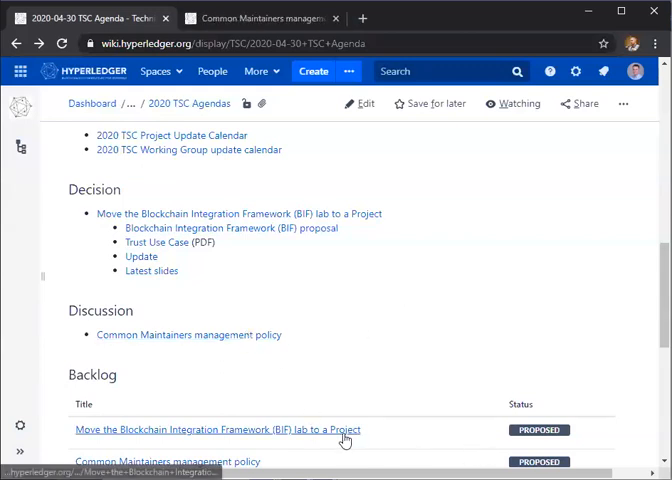
click(216, 430)
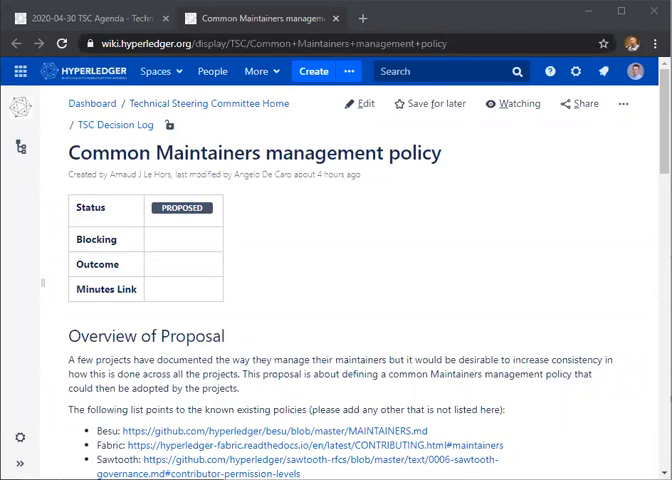
mouse_move(110, 126)
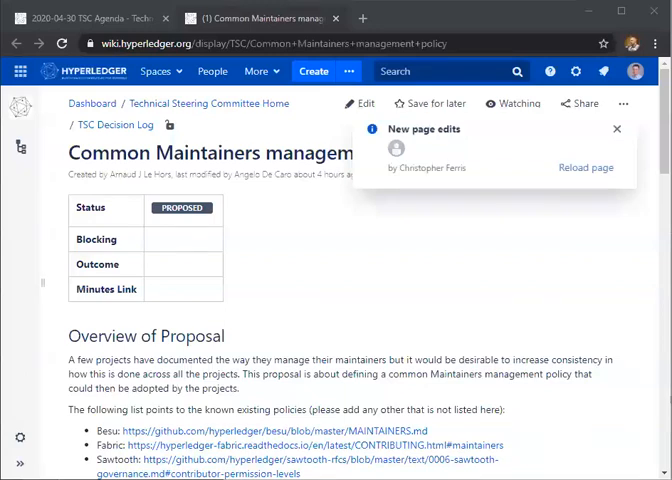
Reload the policy page from the 'New page edits' notice to show the latest edits.
click(584, 168)
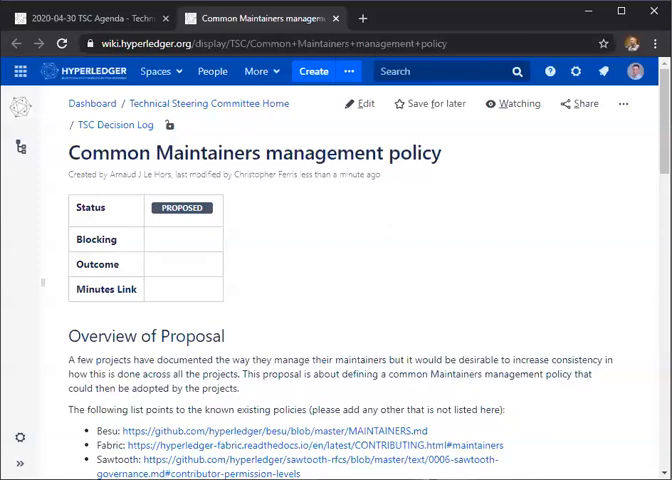
mouse_move(210, 104)
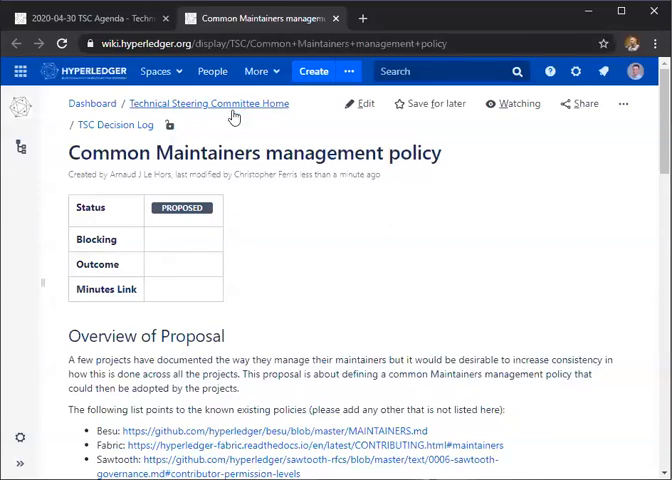
mouse_move(454, 170)
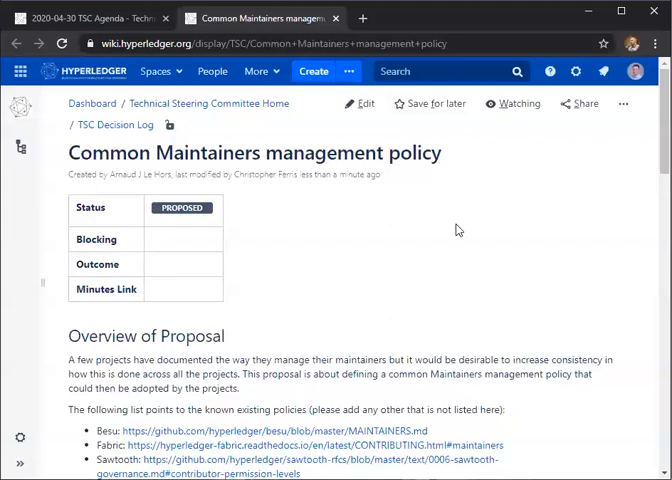
scroll(down, 3)
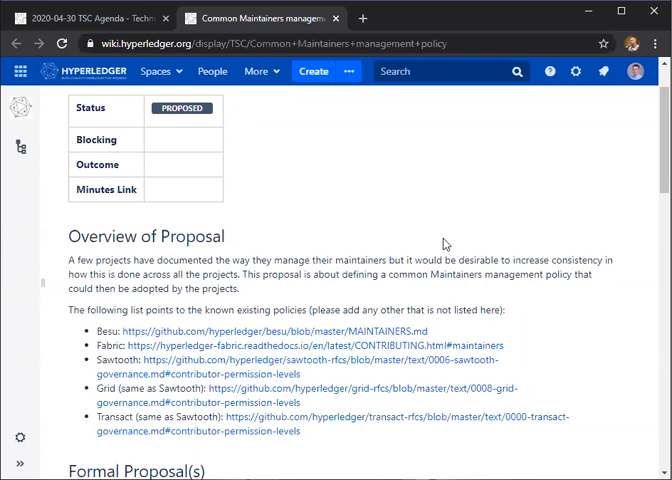
mouse_move(258, 276)
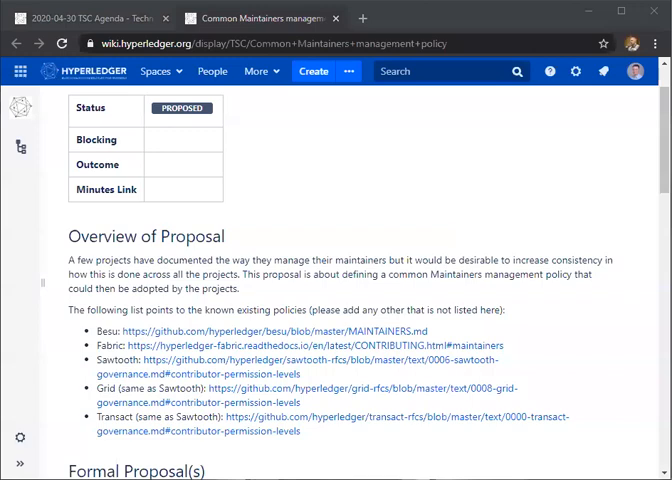
scroll(down, 3)
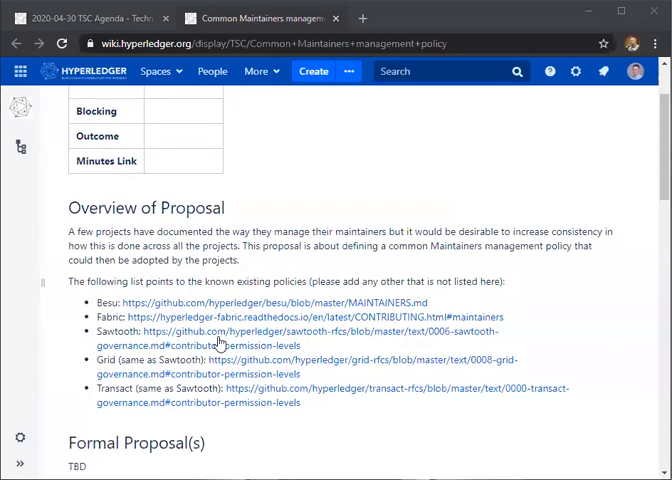
Read the comments from Gari Singh, Danno Ferrin and Hart Montgomery, then return to Overview of Proposal.
scroll(down, 3)
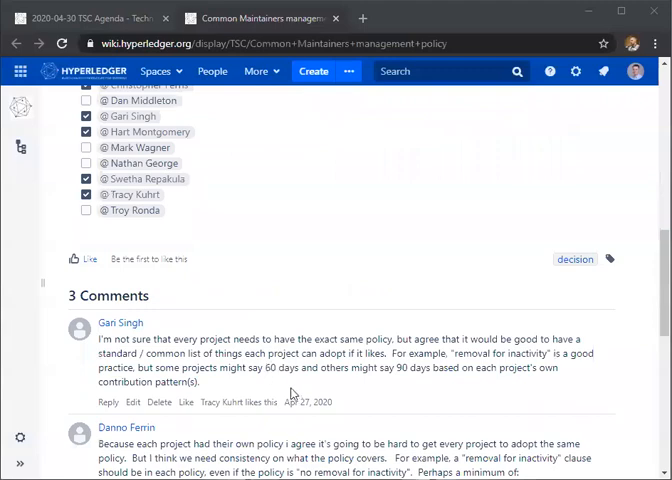
scroll(down, 3)
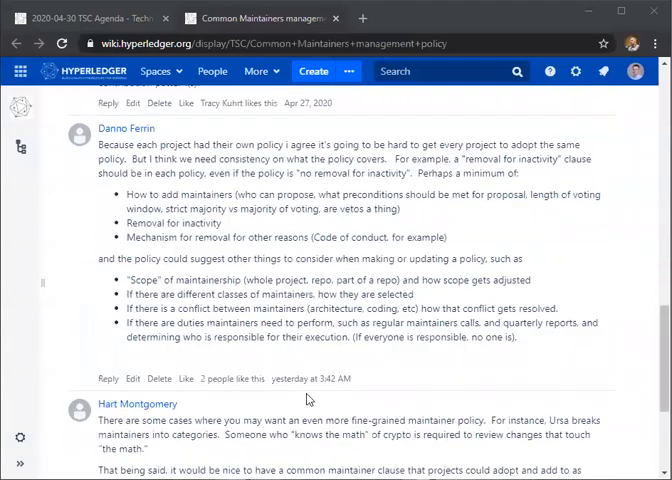
scroll(down, 3)
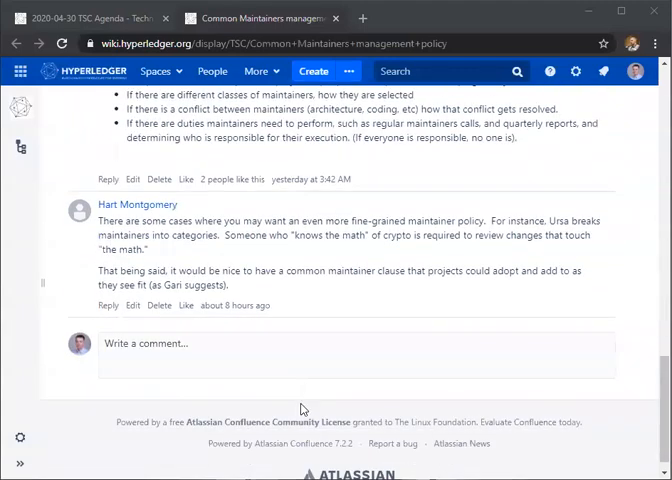
scroll(up, 3)
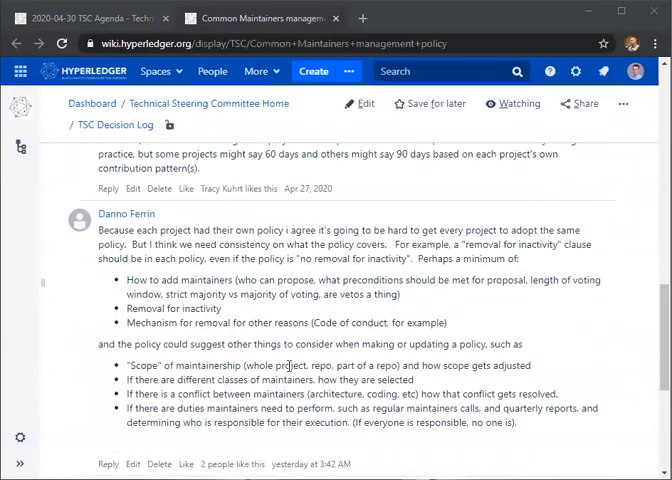
scroll(down, 3)
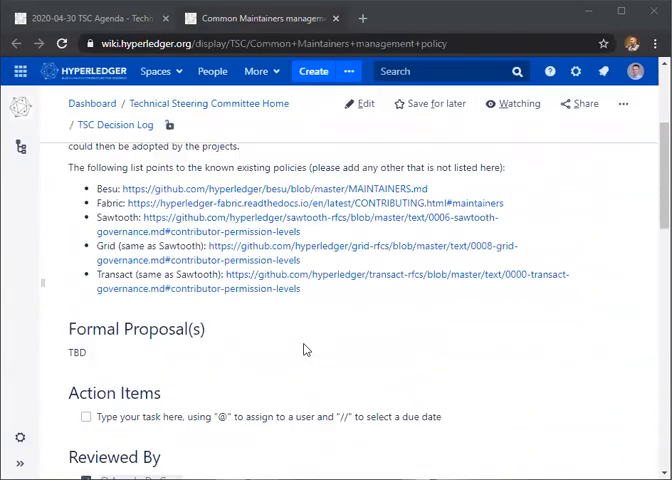
scroll(up, 3)
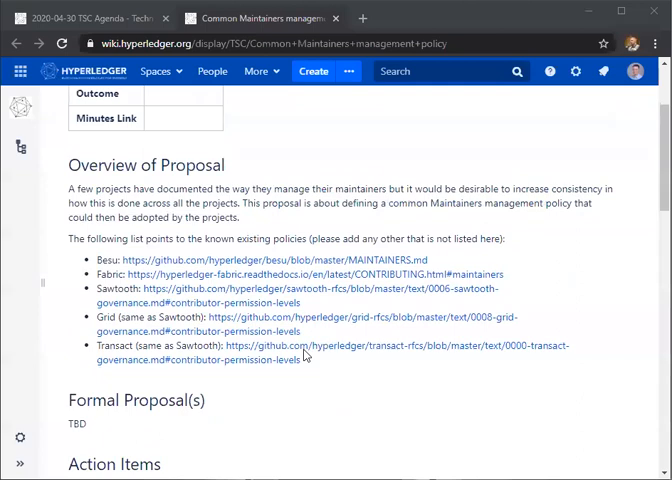
mouse_move(306, 356)
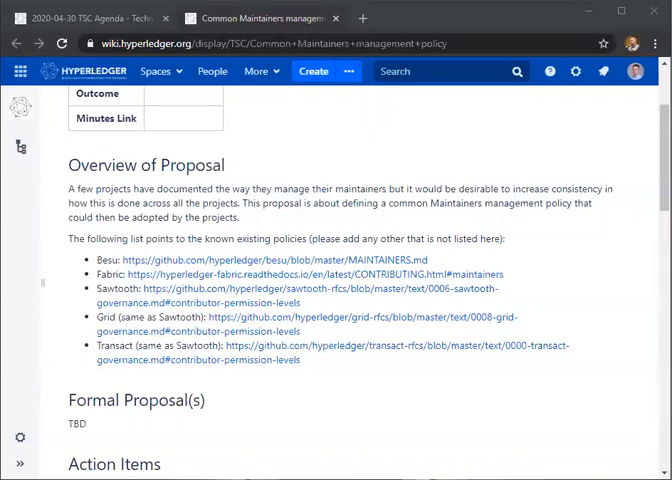
mouse_move(226, 112)
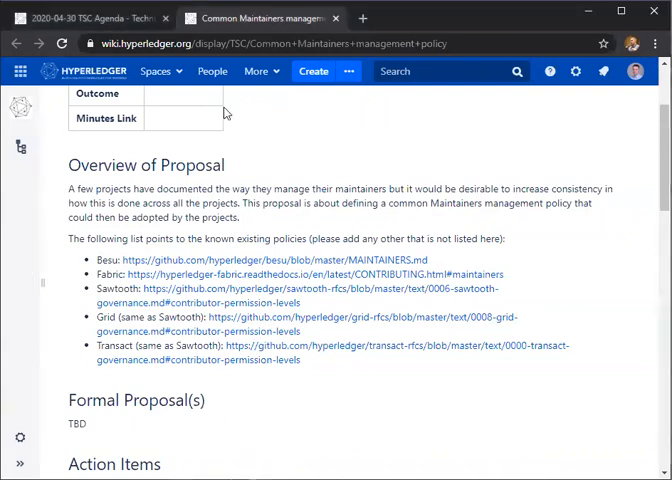
mouse_move(178, 160)
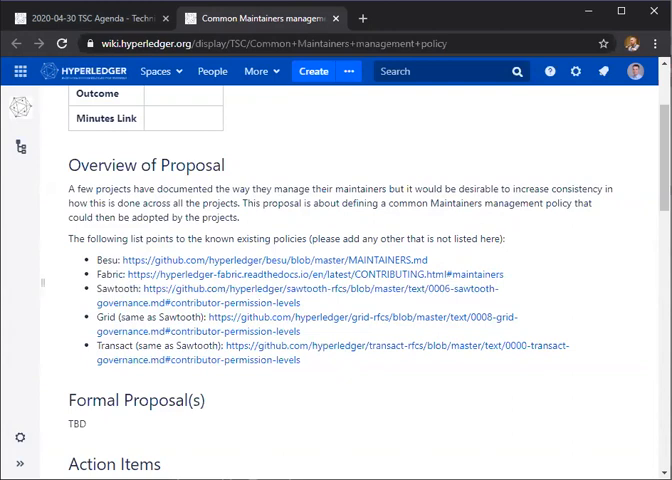
mouse_move(364, 18)
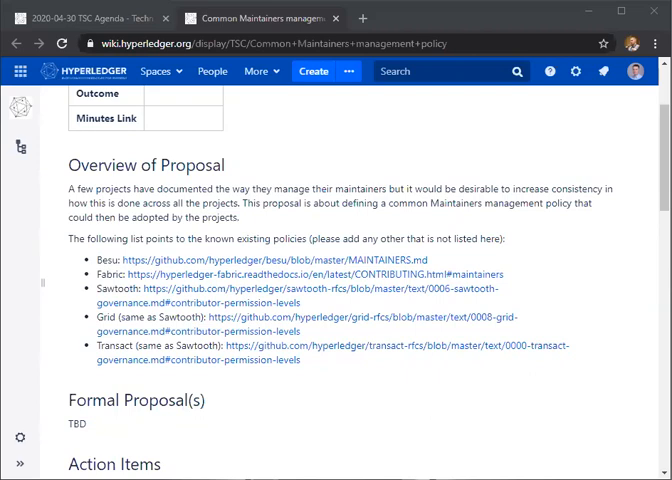
mouse_move(26, 304)
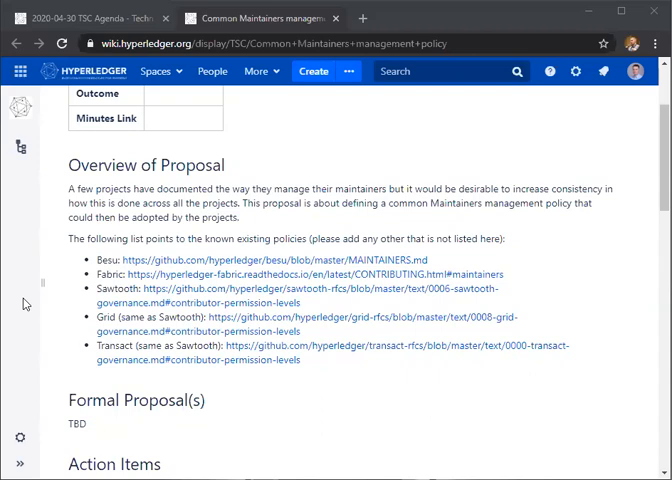
mouse_move(24, 304)
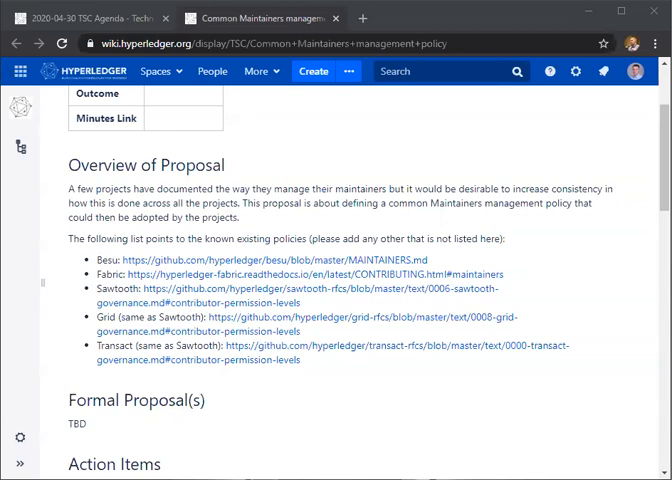
mouse_move(56, 242)
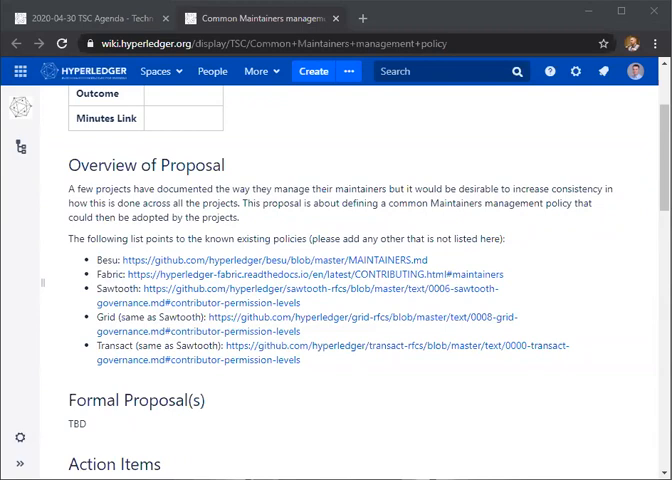
mouse_move(18, 228)
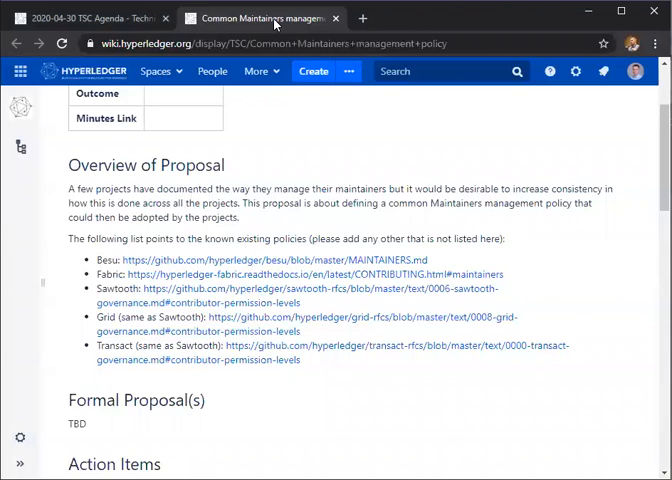
Switch back to the 2020-04-30 TSC Agenda tab showing Decision, Discussion and Backlog.
click(90, 18)
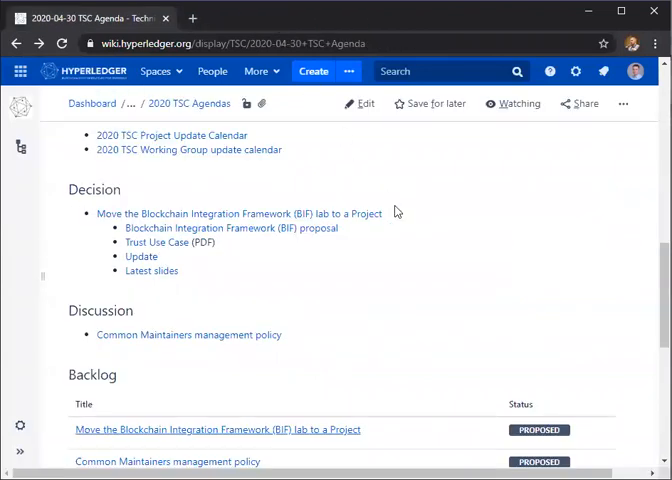